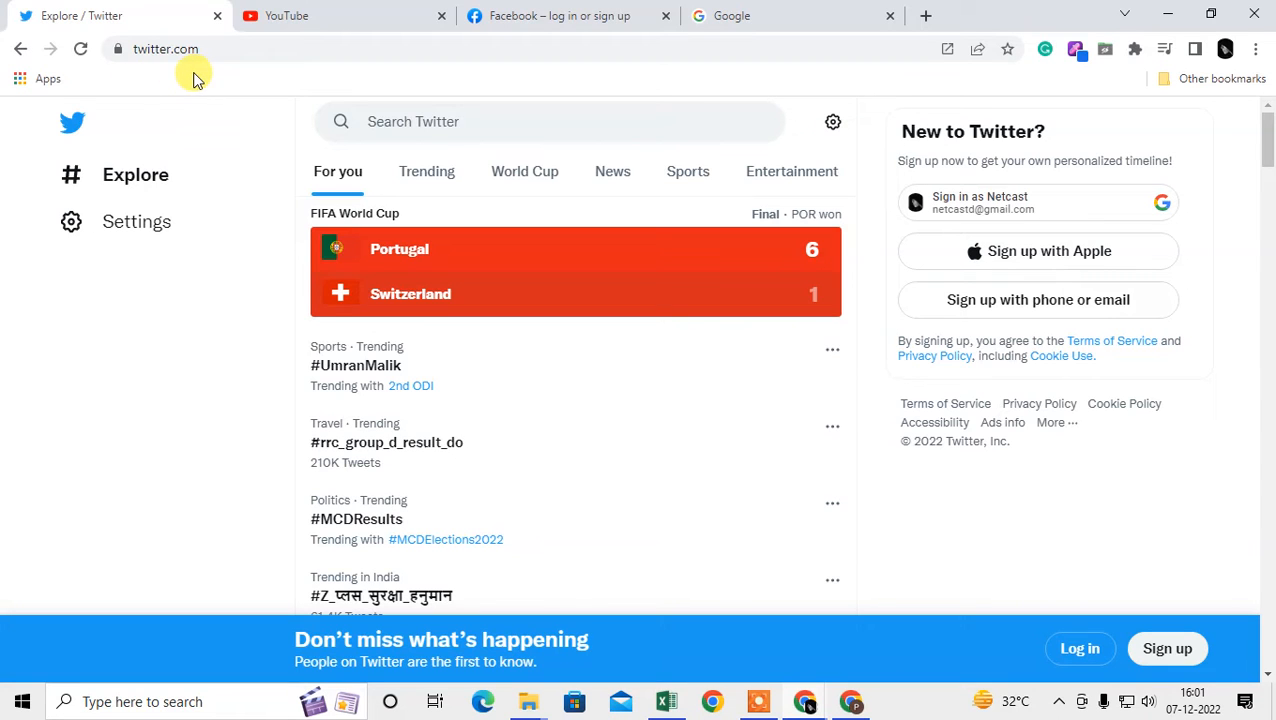
Step: Bring the Facebook login page tab to the front in Chrome
{"action": "left_click", "coordinate": [558, 15]}
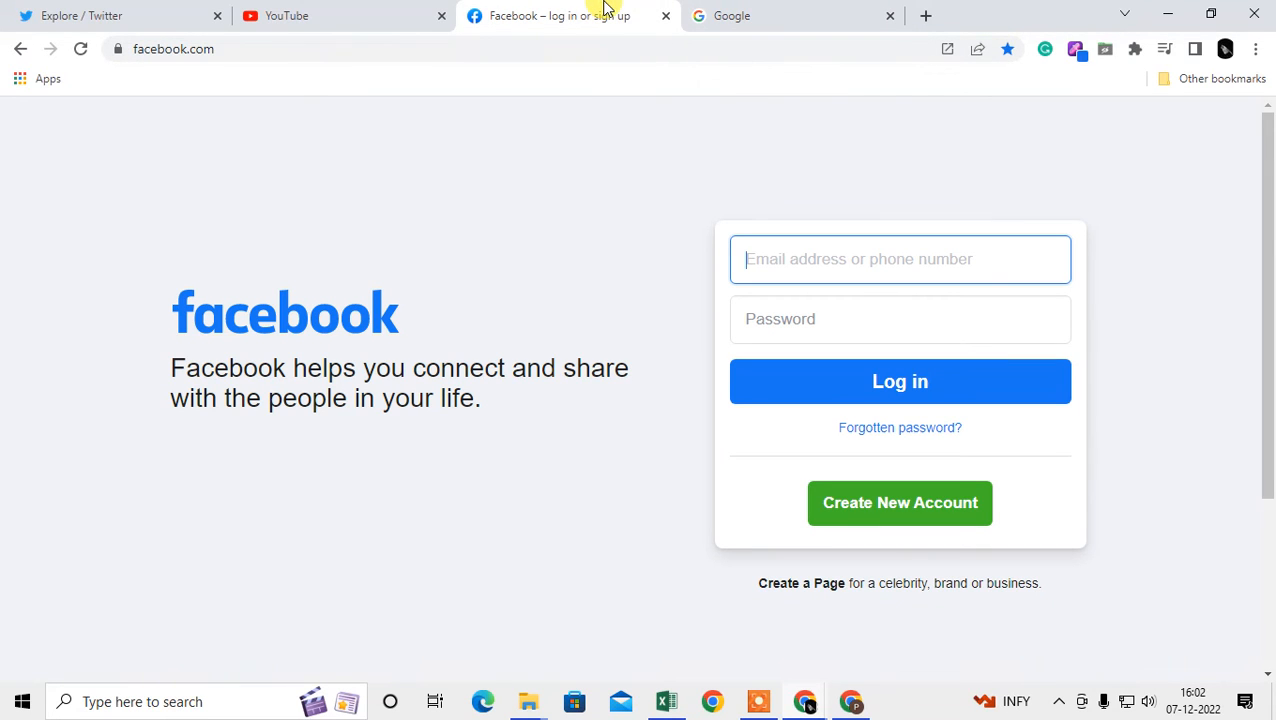